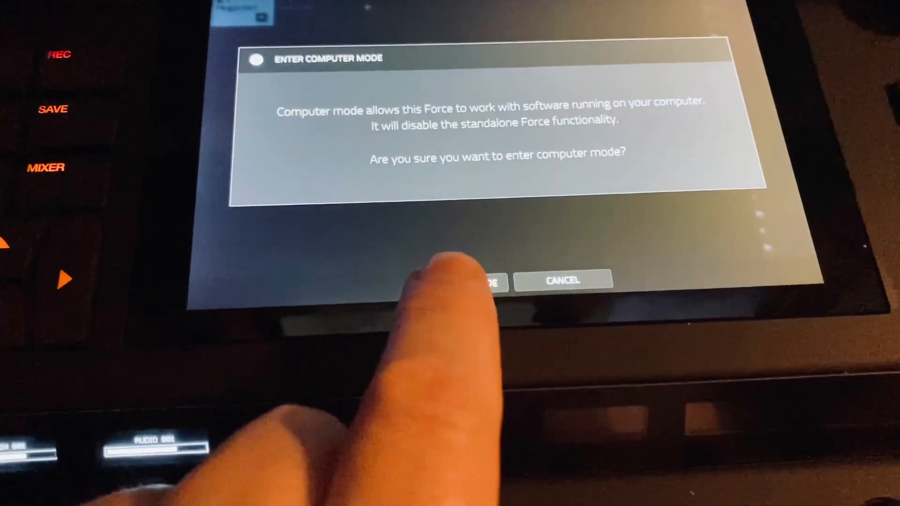
Step: Tap Enable on the Force's Enter Computer Mode prompt
left_click(485, 281)
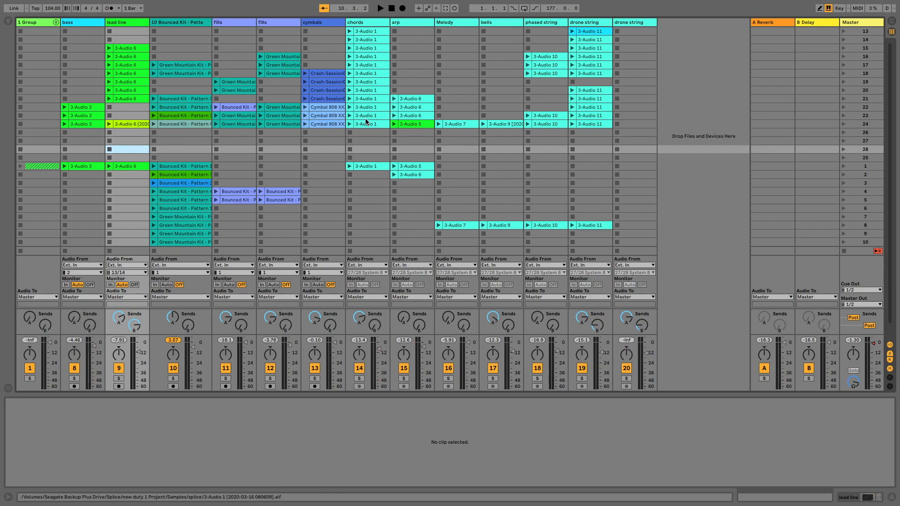
mouse_move(377, 39)
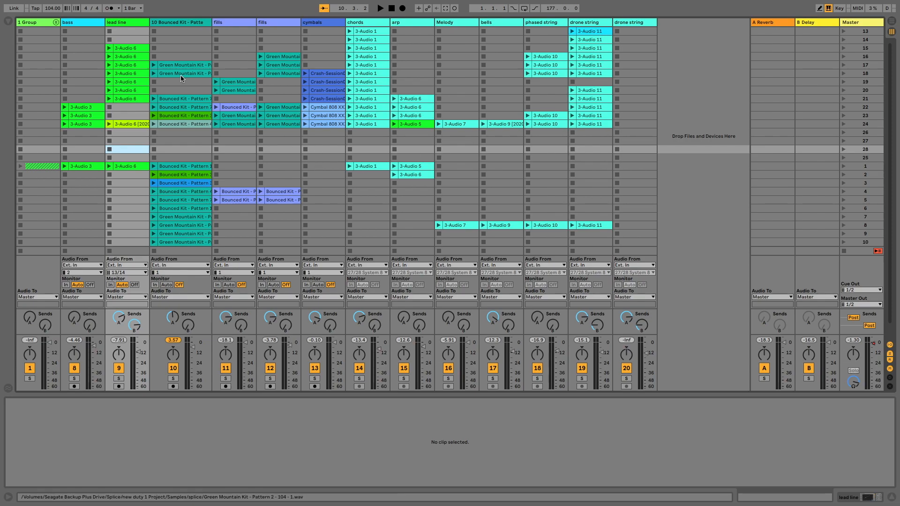
mouse_move(143, 137)
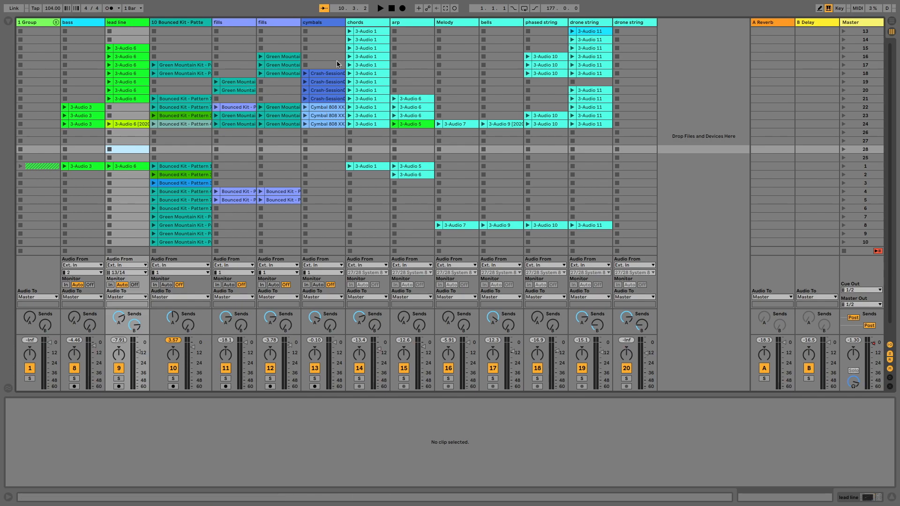
Step: Show the crash and Cymbal 808 clips, the arp's 3-Audio 5 clip, and the scene 23 Bounced Kit clip
left_click(326, 98)
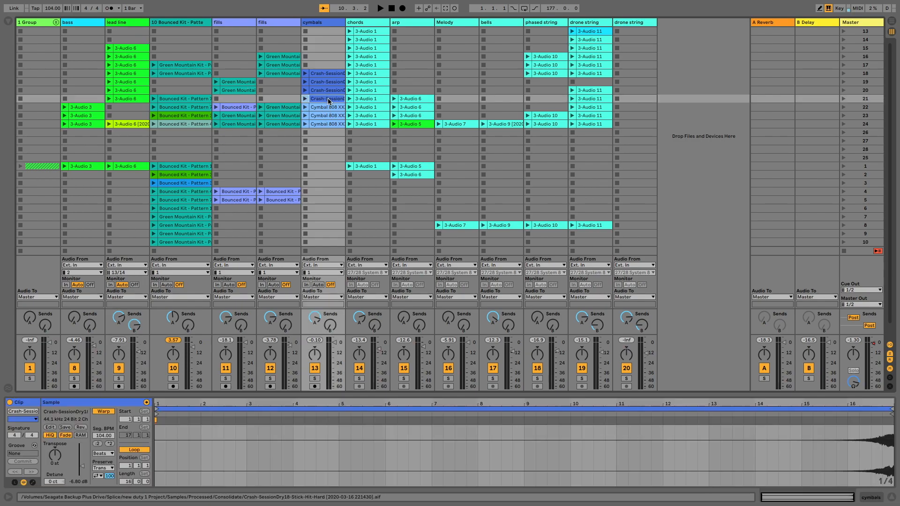
left_click(327, 107)
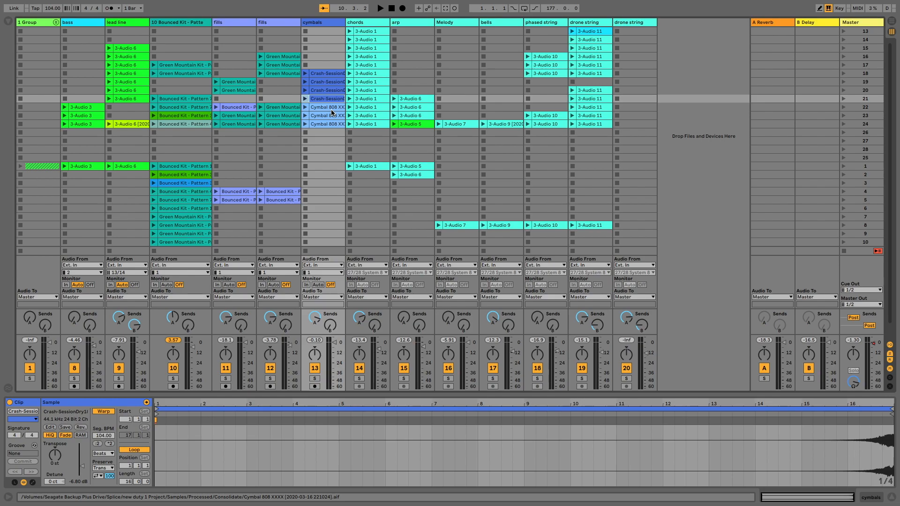
left_click(322, 108)
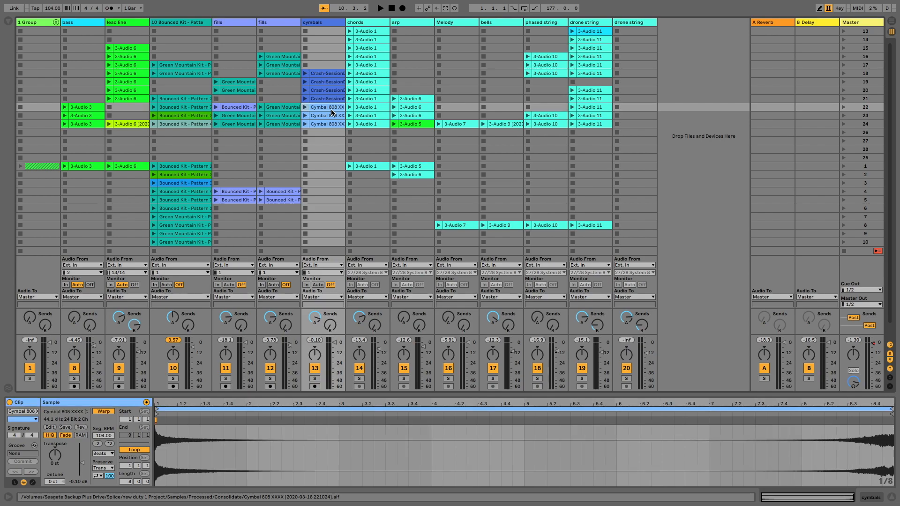
left_click(412, 124)
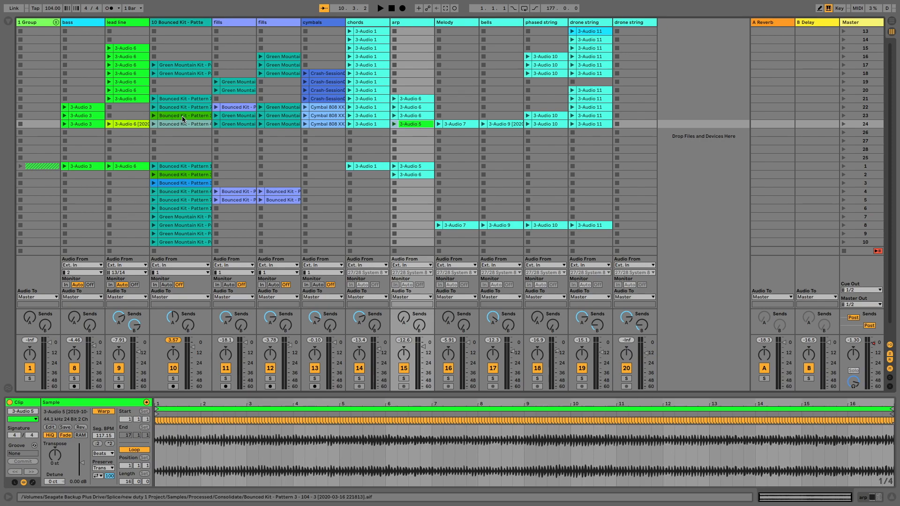
left_click(181, 124)
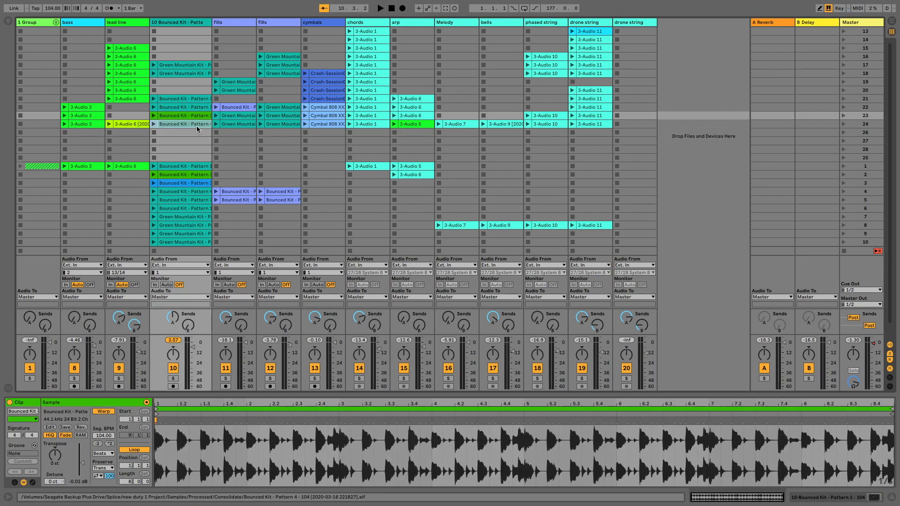